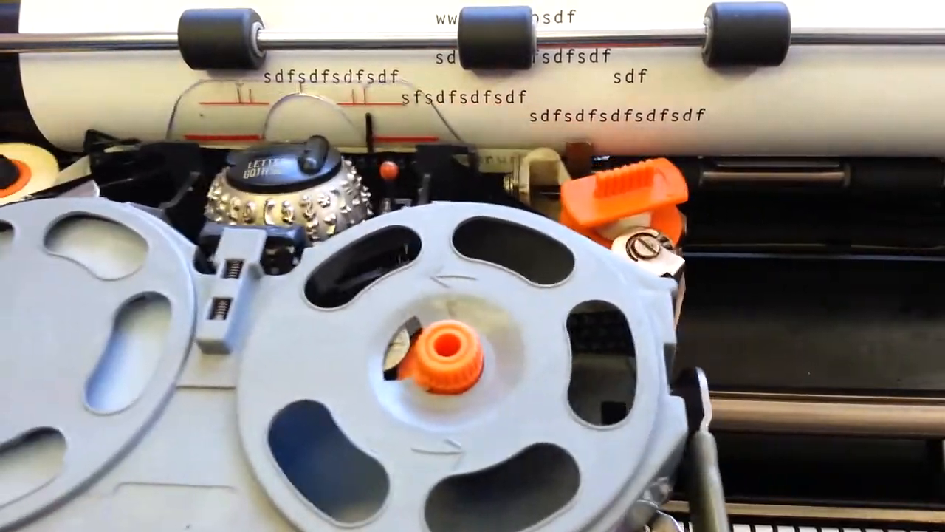
type("HNMHNMHNMHNM")
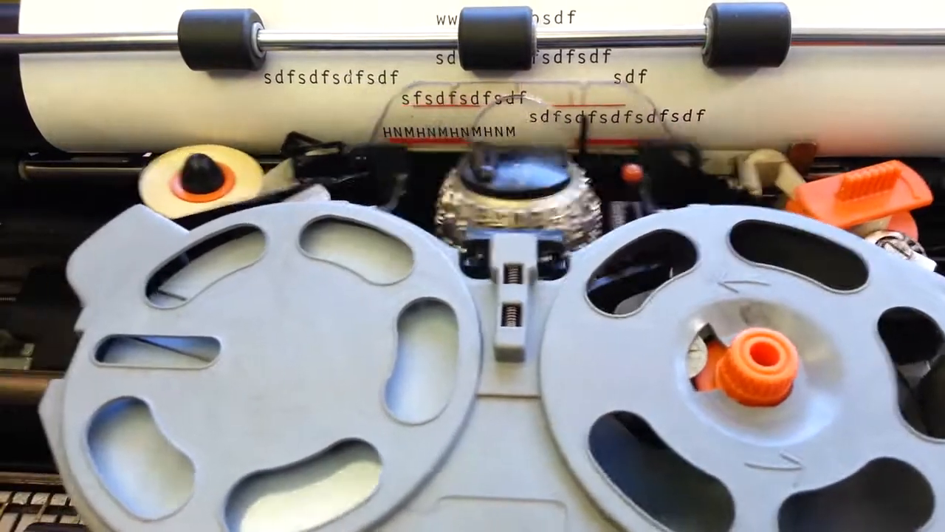